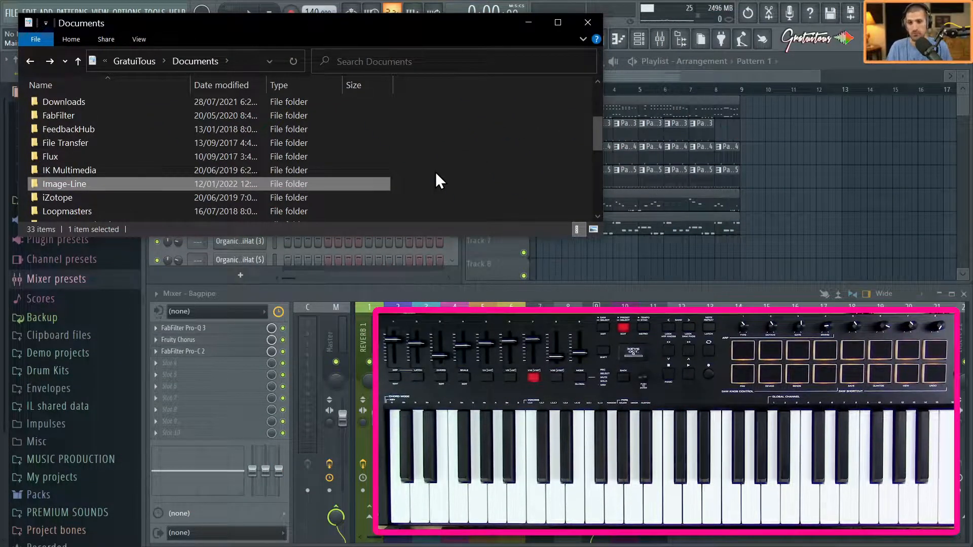
mouse_move(381, 140)
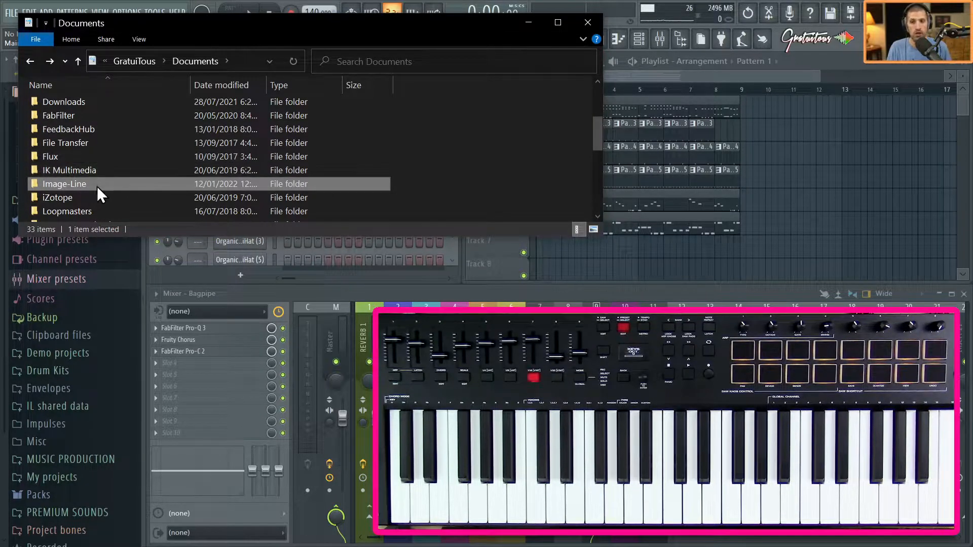
Navigate through Image-Line, FL Studio and Settings into the Hardware folder.
double_click(64, 183)
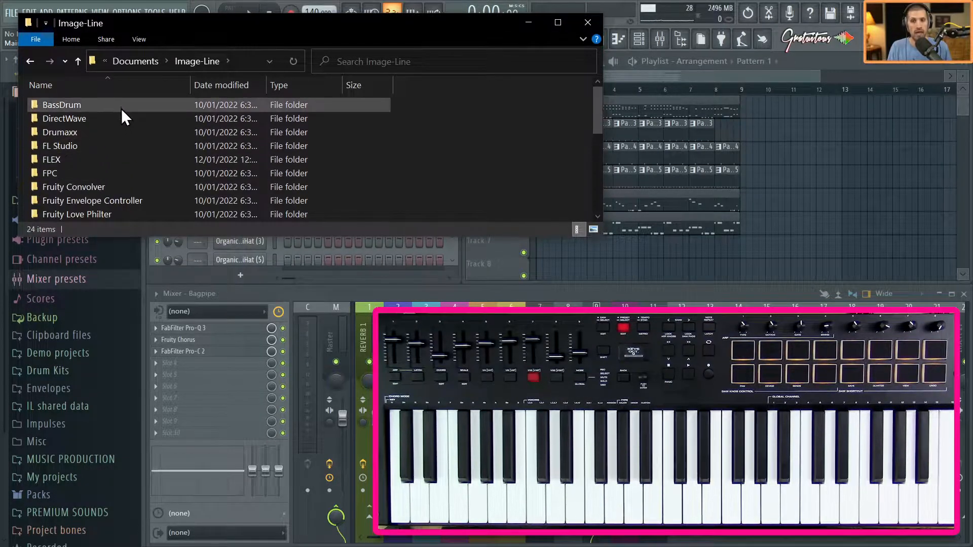
mouse_move(112, 120)
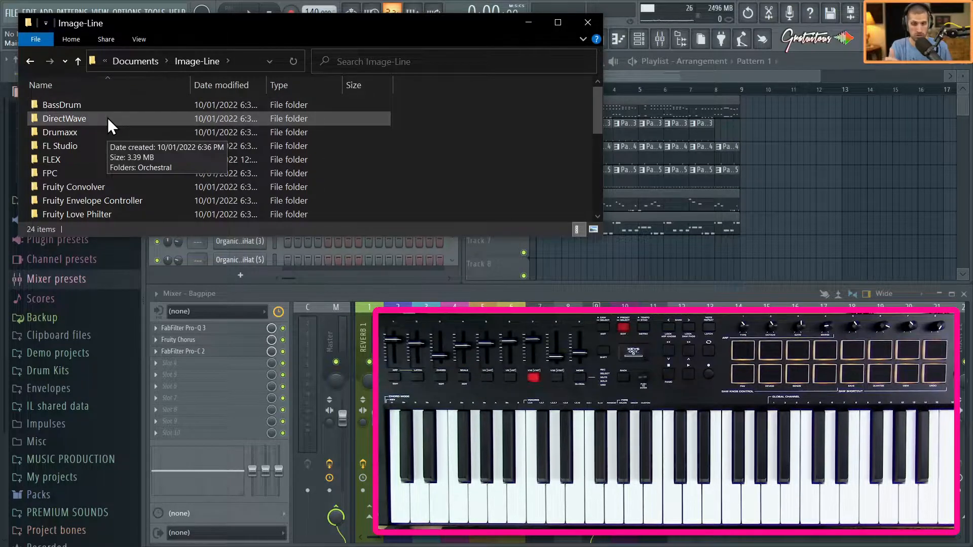
left_click(60, 146)
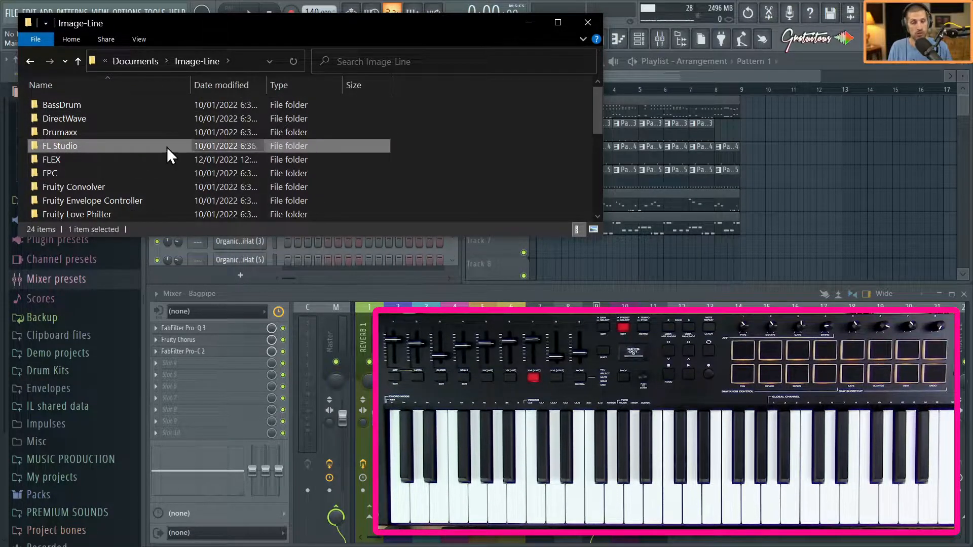
double_click(60, 146)
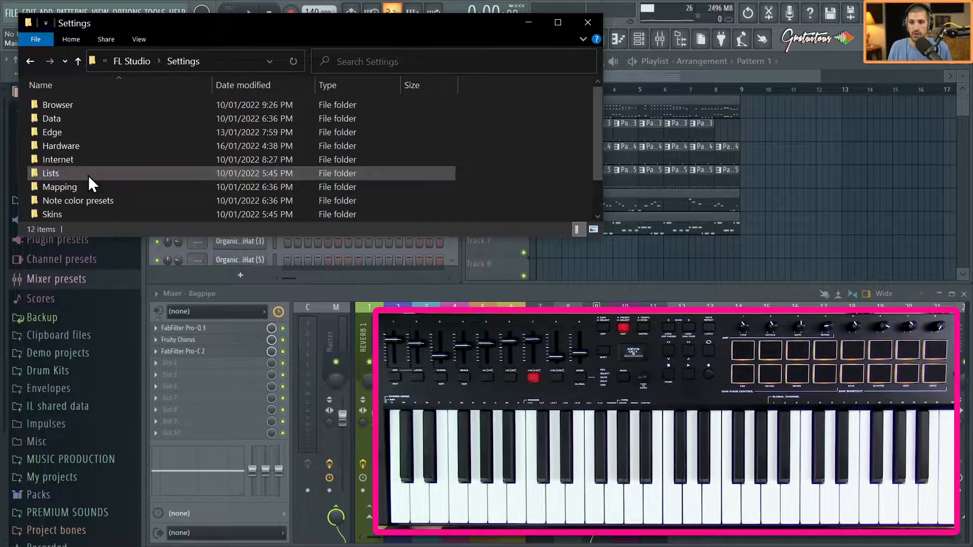
left_click(61, 146)
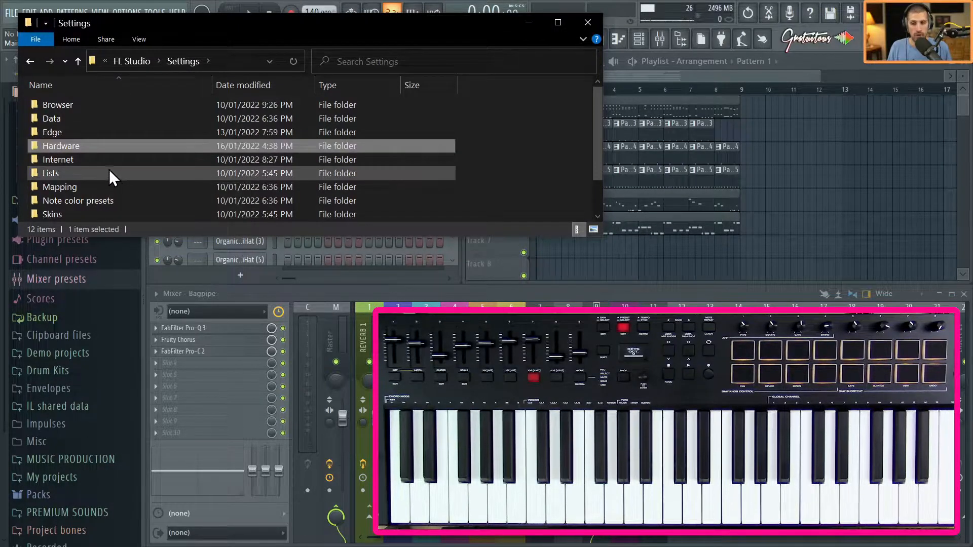
double_click(61, 146)
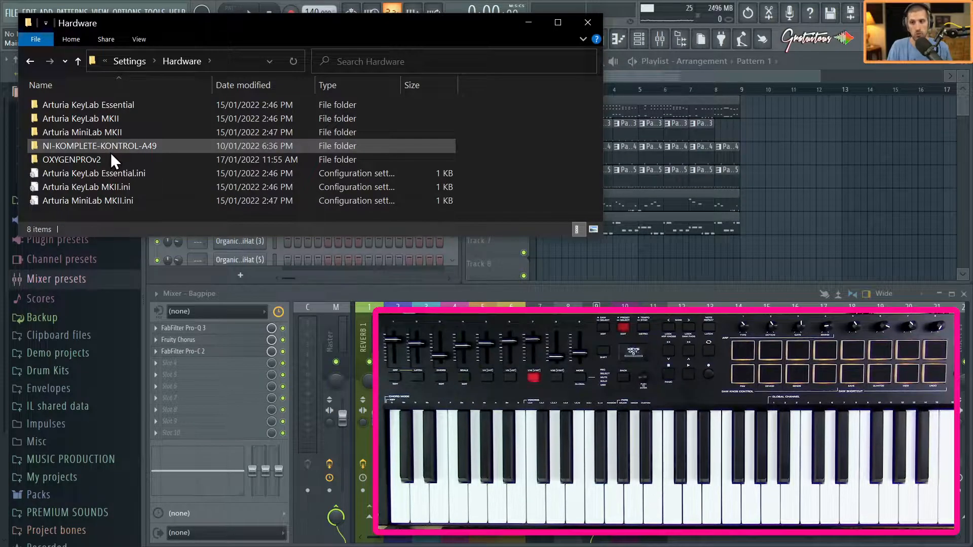
mouse_move(114, 159)
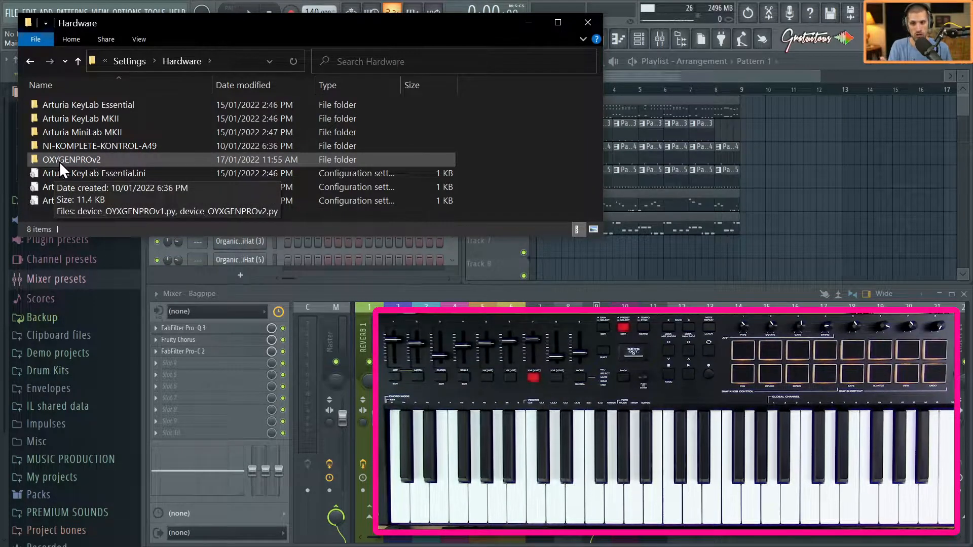
Enter the OXYGENPROv2 folder, select device_OXYGENPROv2.py, then return to FL Studio.
double_click(71, 159)
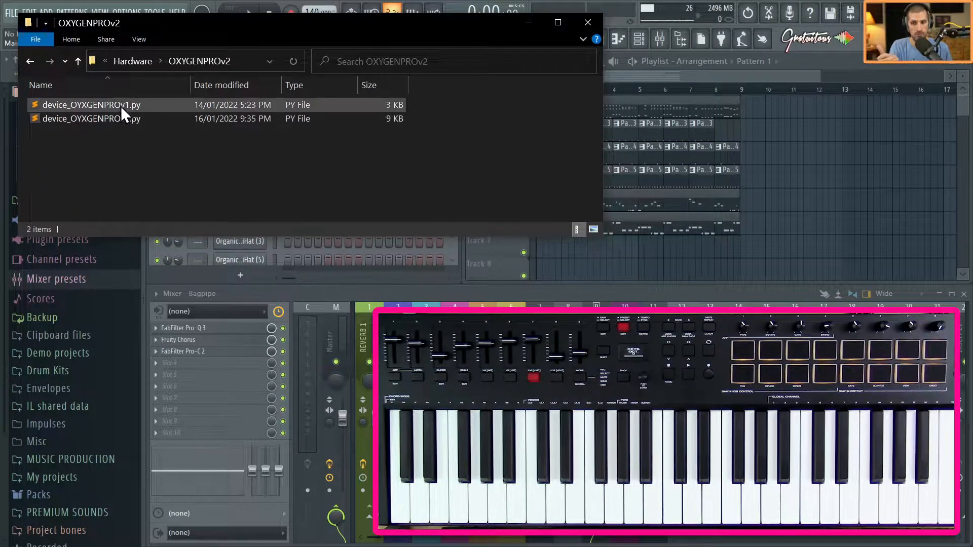
left_click(92, 118)
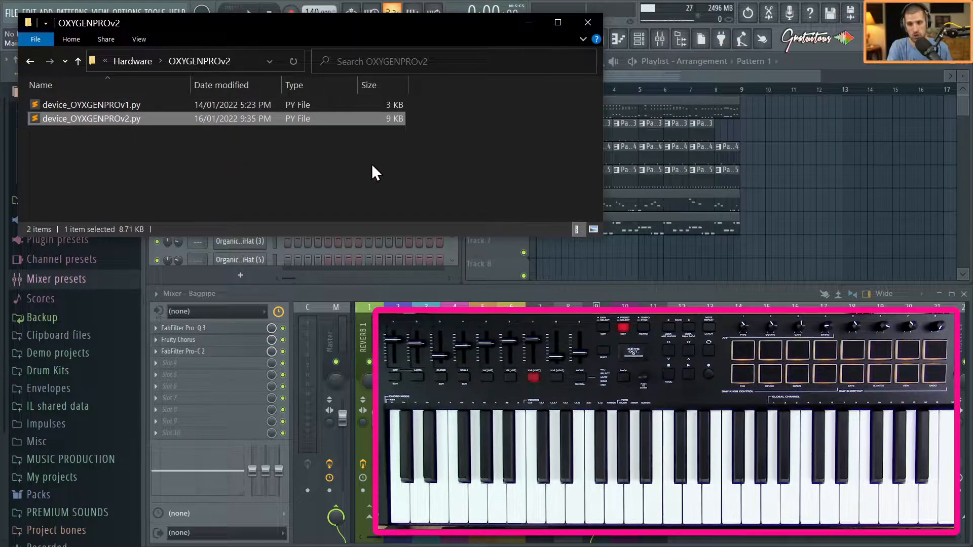
mouse_move(164, 124)
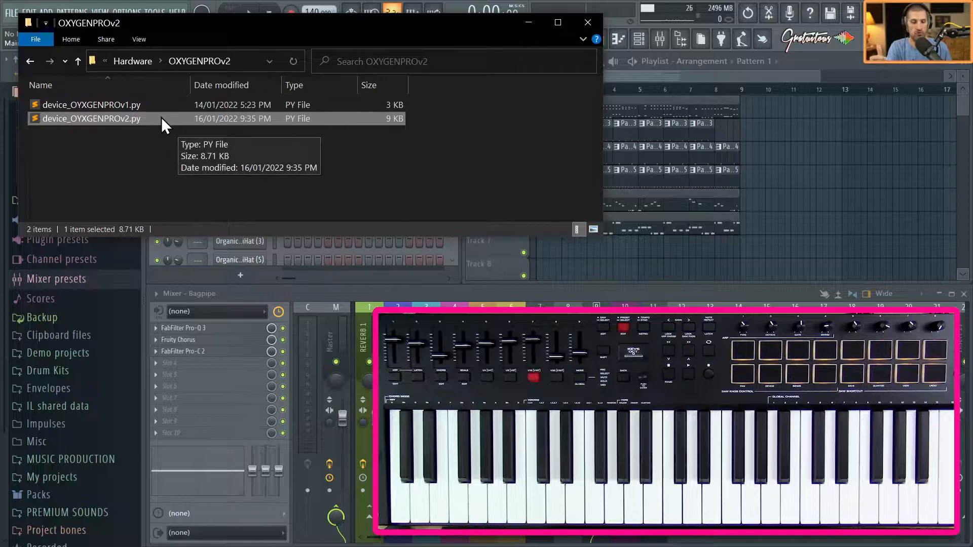
left_click(92, 104)
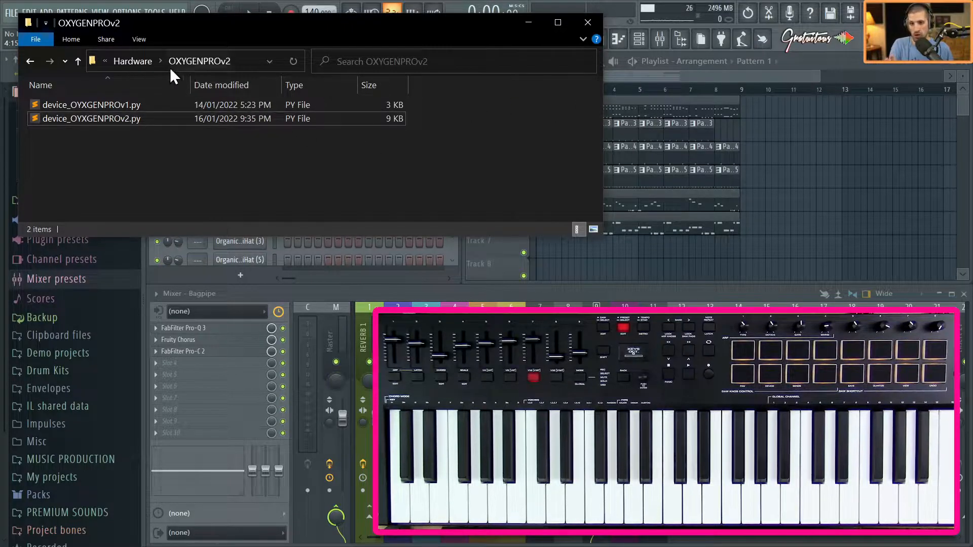
left_click(587, 23)
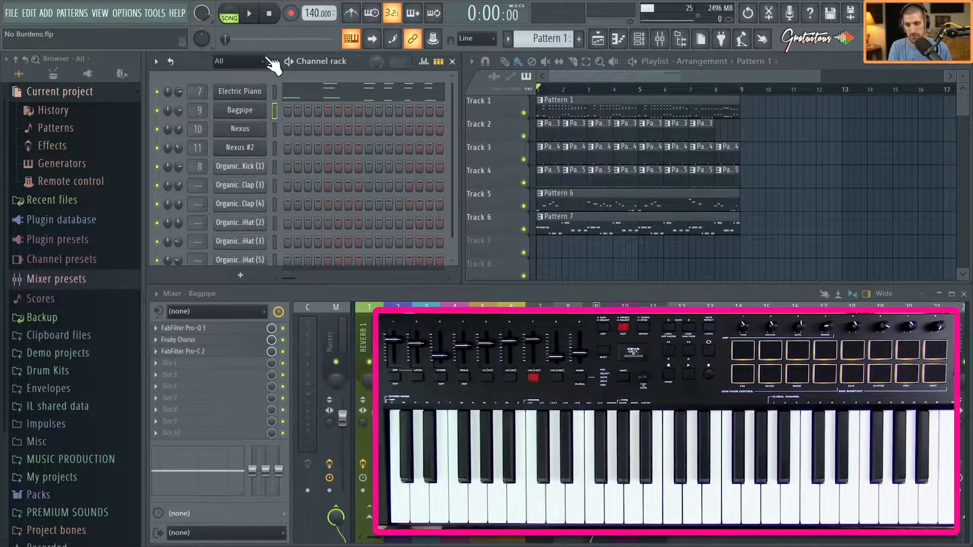
Bring up MIDI settings from the Options menu.
left_click(126, 12)
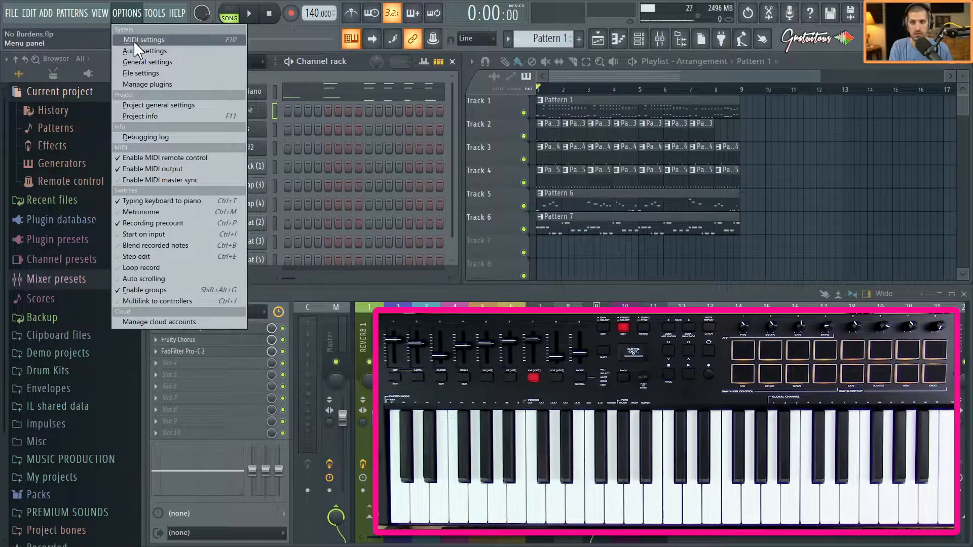
mouse_move(180, 44)
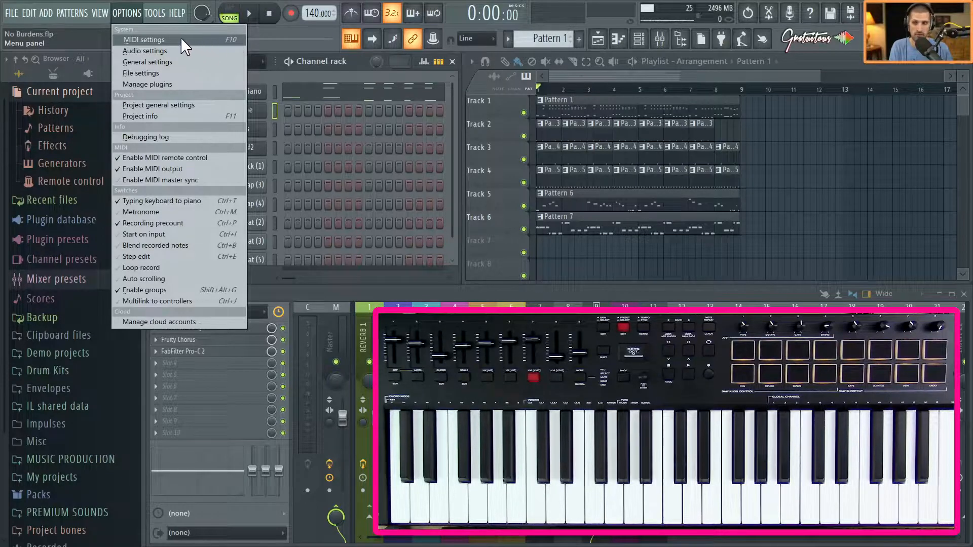
left_click(143, 40)
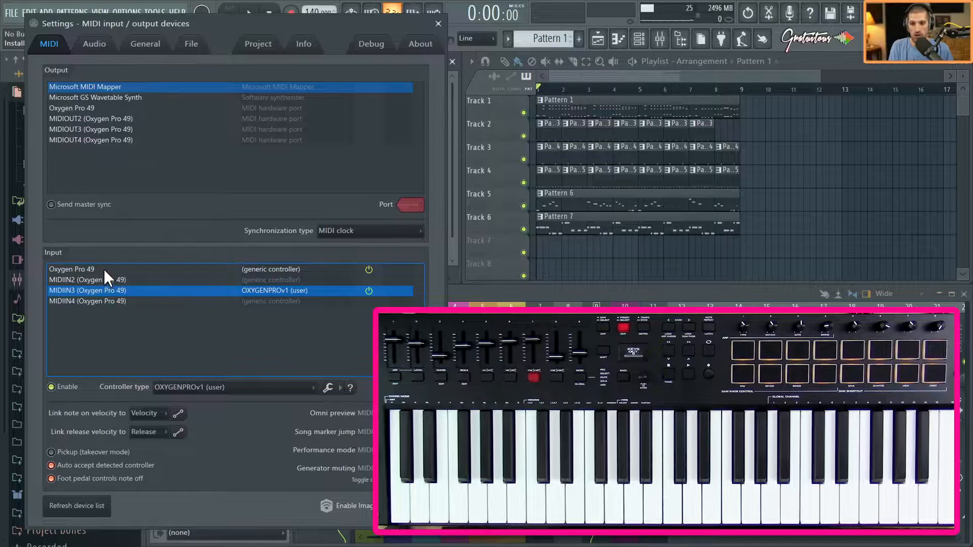
left_click(72, 269)
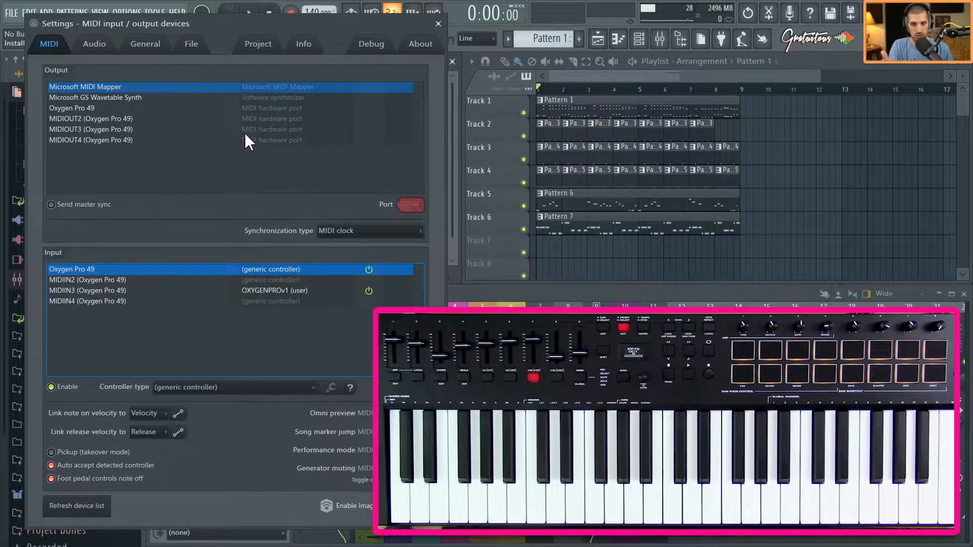
left_click(249, 386)
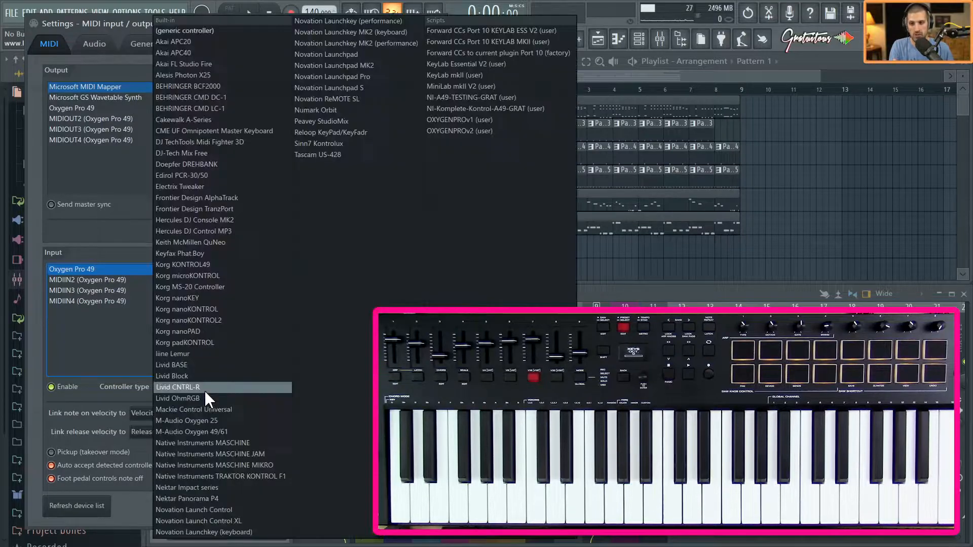
mouse_move(208, 432)
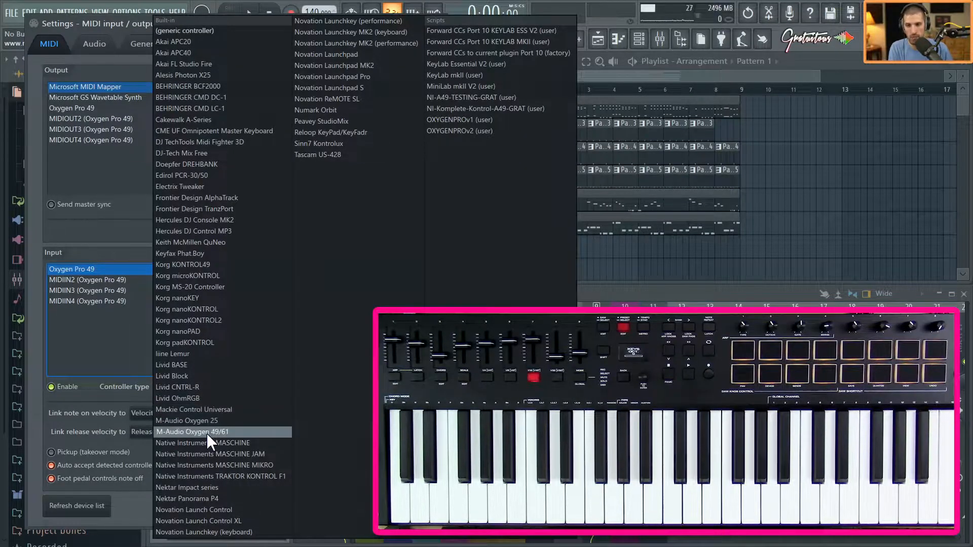
mouse_move(199, 388)
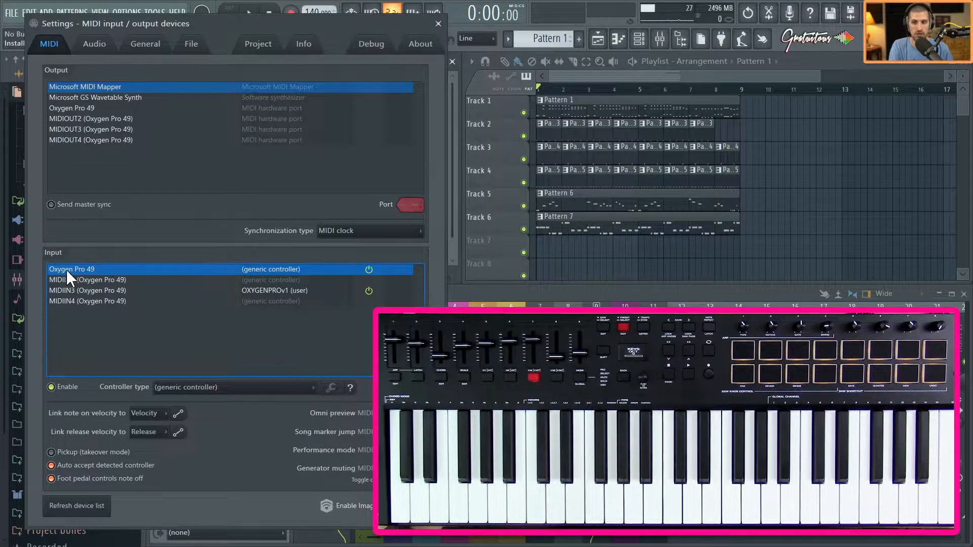
mouse_move(269, 280)
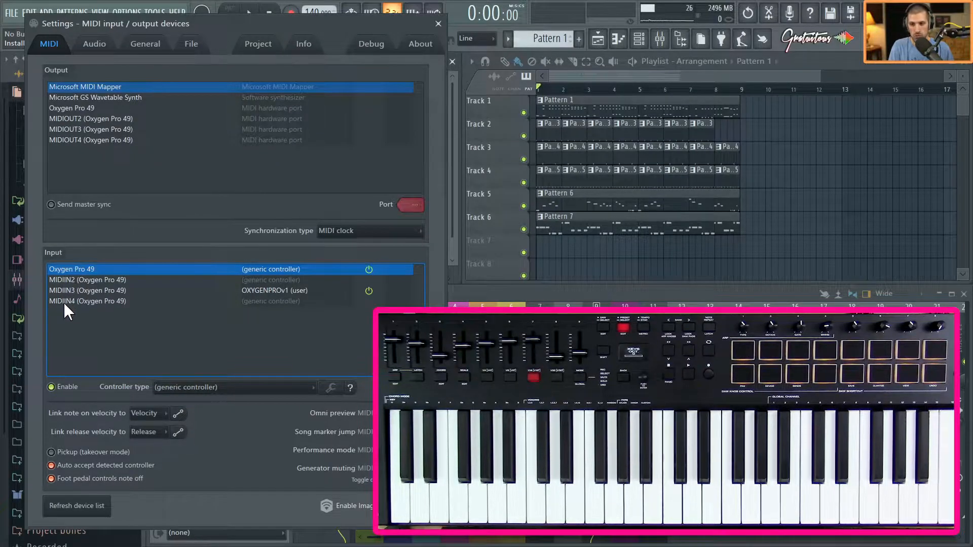
Select MIDIIN3 (Oxygen Pro 49) and expand its Controller type list.
left_click(87, 291)
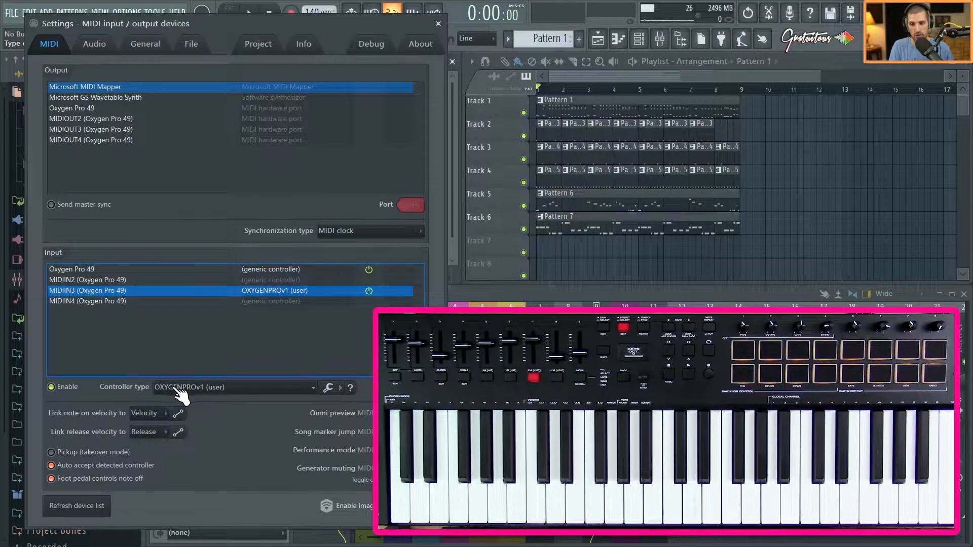
left_click(234, 386)
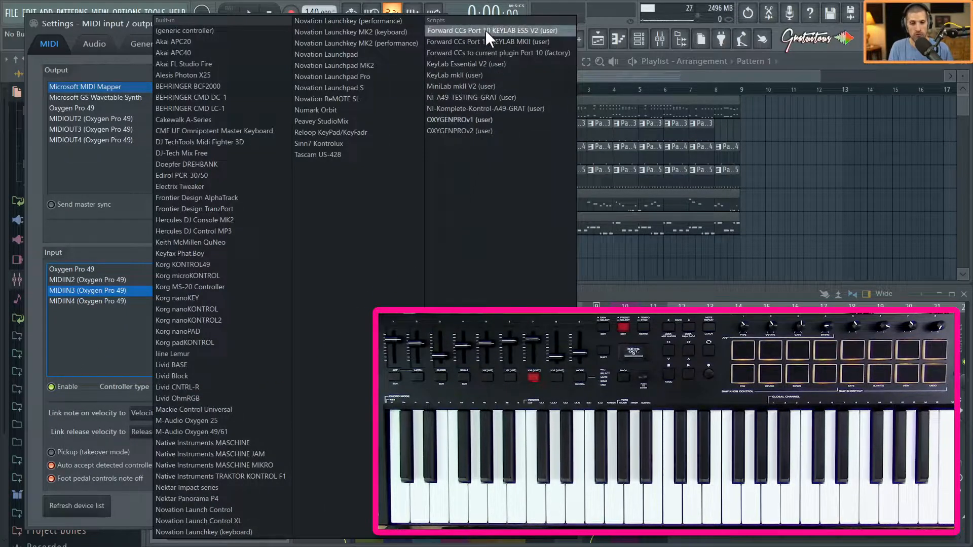
mouse_move(450, 30)
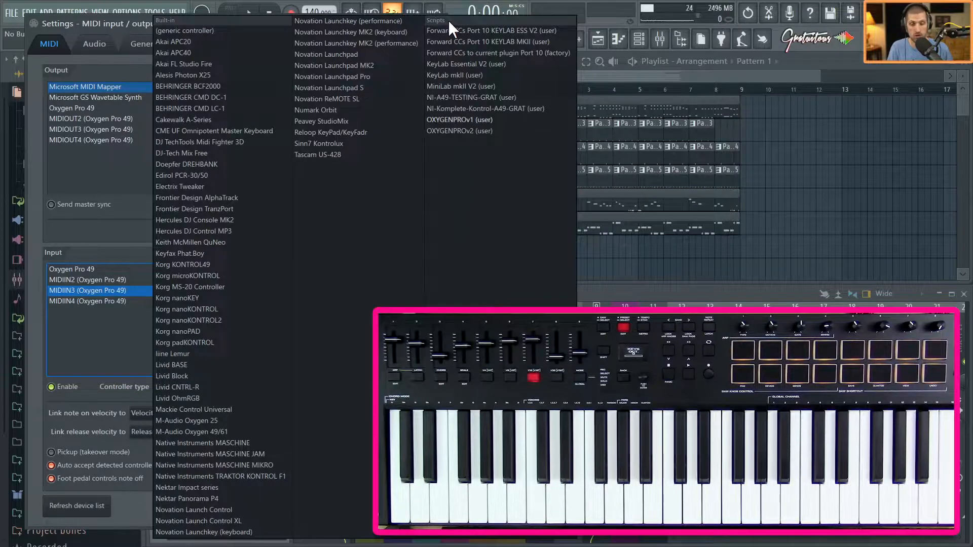
mouse_move(460, 130)
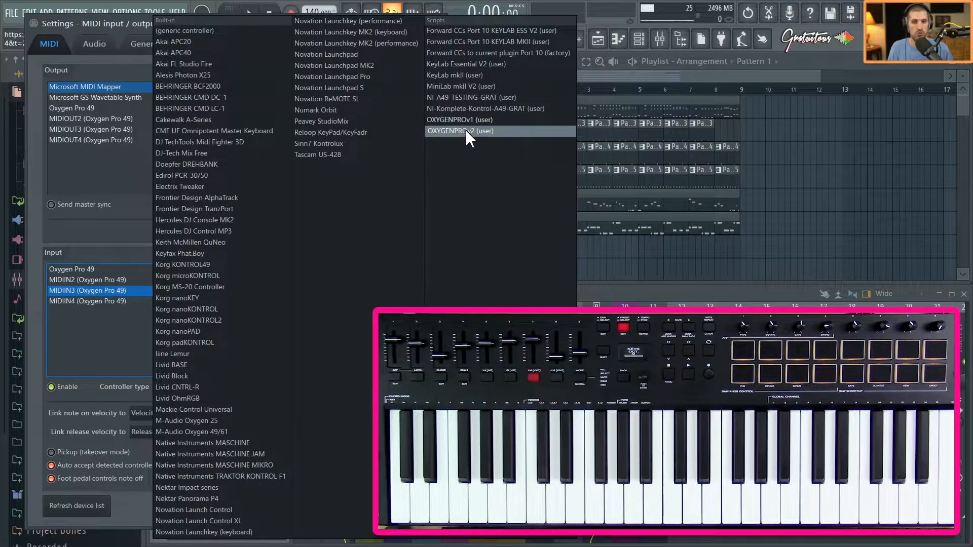
mouse_move(460, 120)
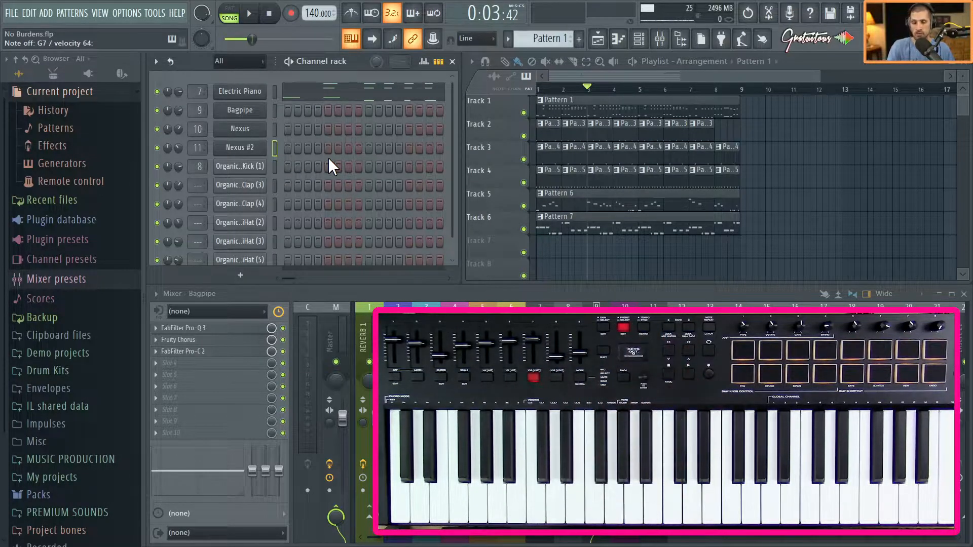
Test the keyboard on the mixer and recheck MIDIIN3's controller type.
left_click(366, 329)
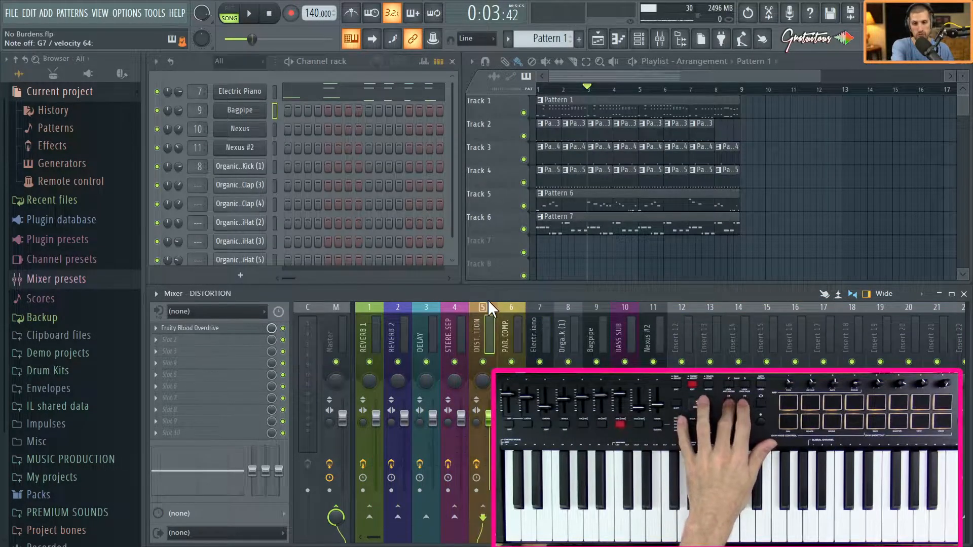
left_click(396, 308)
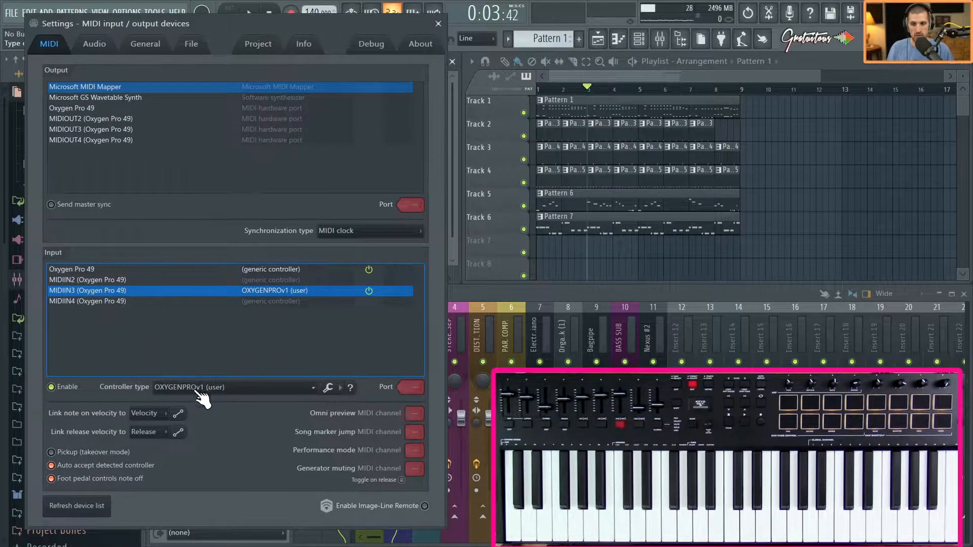
Show the Script output window for MIDIIN3, confirming init ok.
left_click(437, 24)
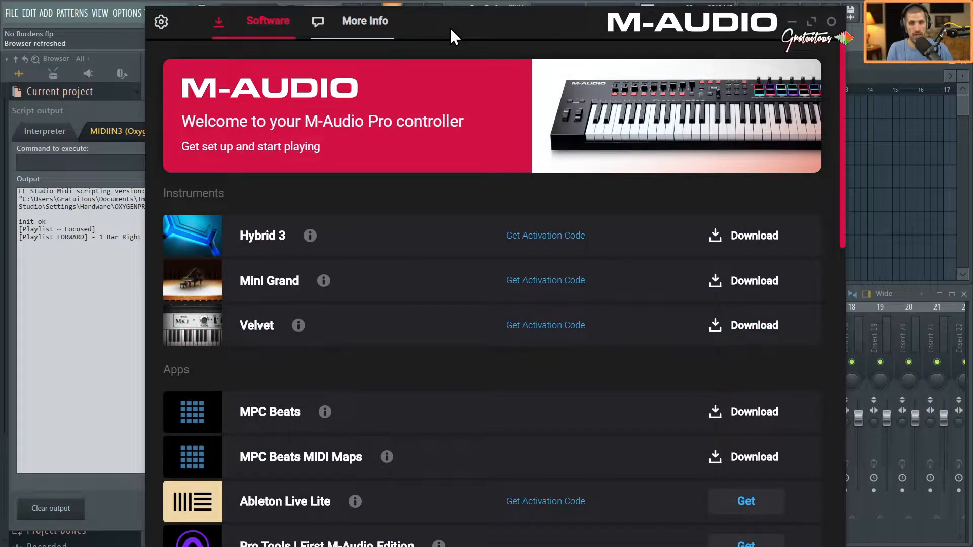
mouse_move(633, 37)
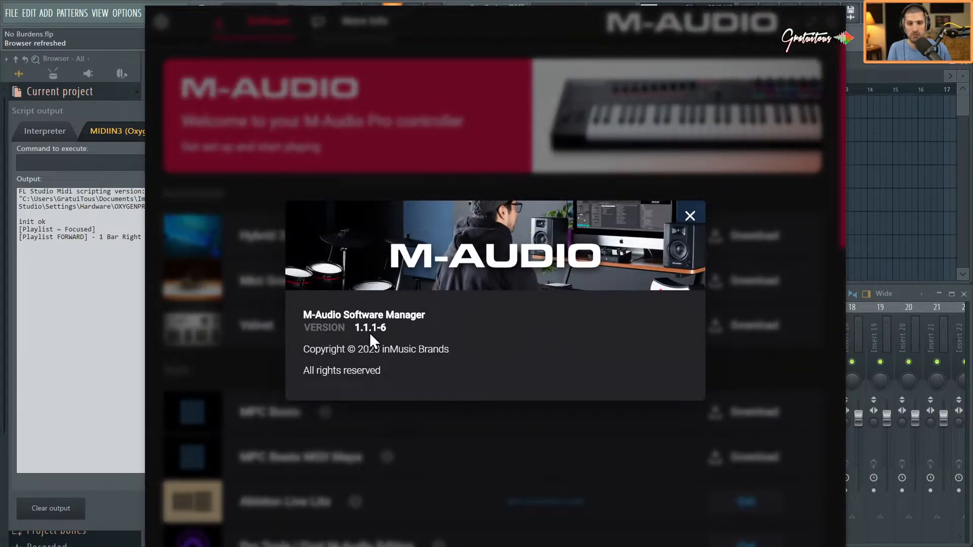
mouse_move(459, 173)
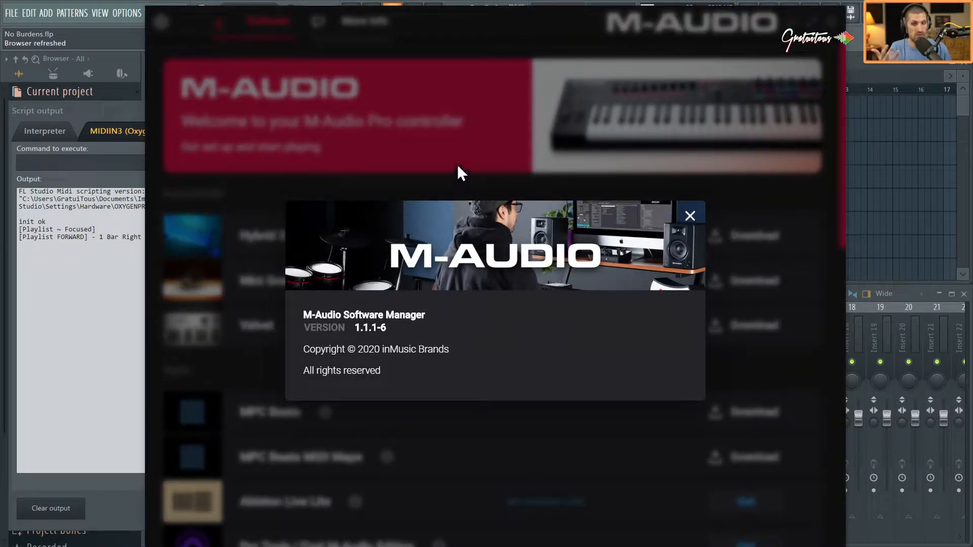
left_click(689, 215)
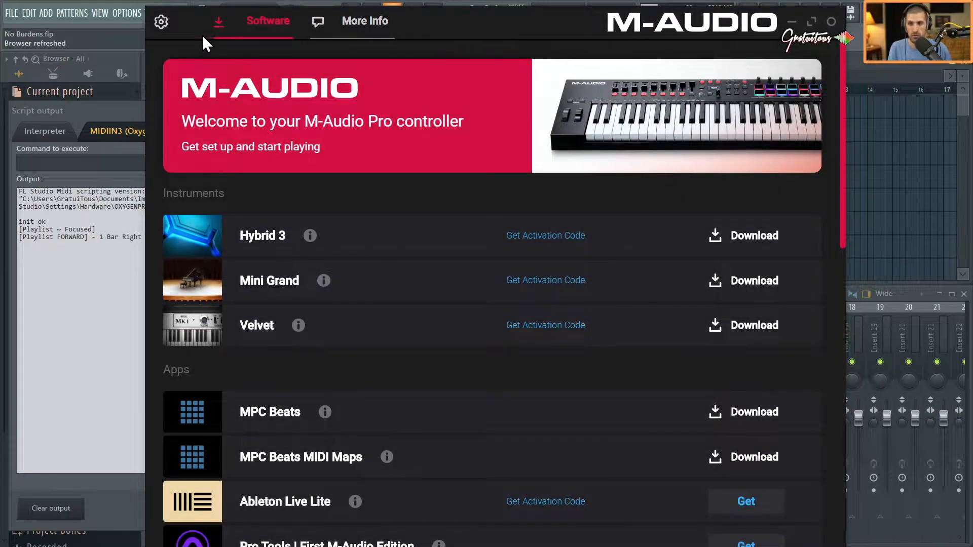
mouse_move(181, 36)
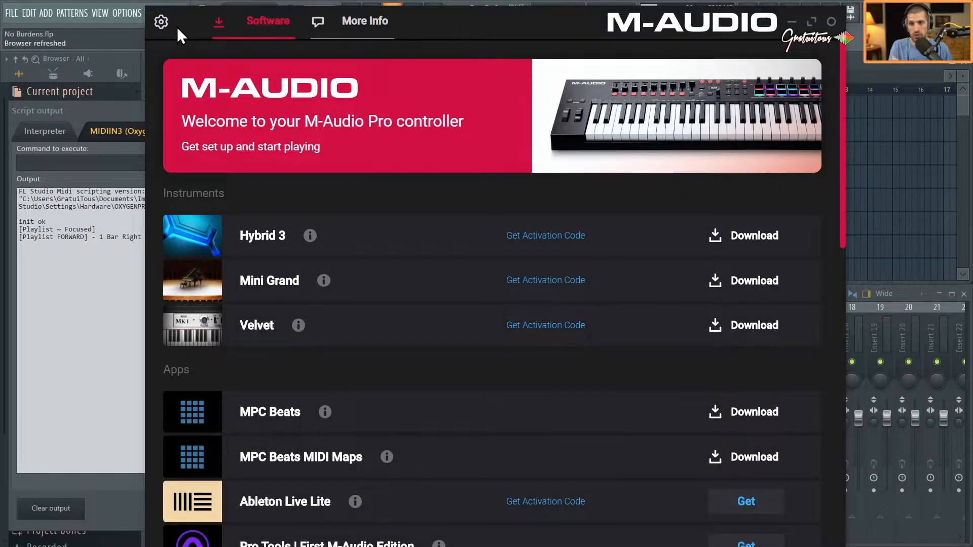
Toggle Show Advanced Software off and back on in Settings, leaving it enabled.
left_click(161, 21)
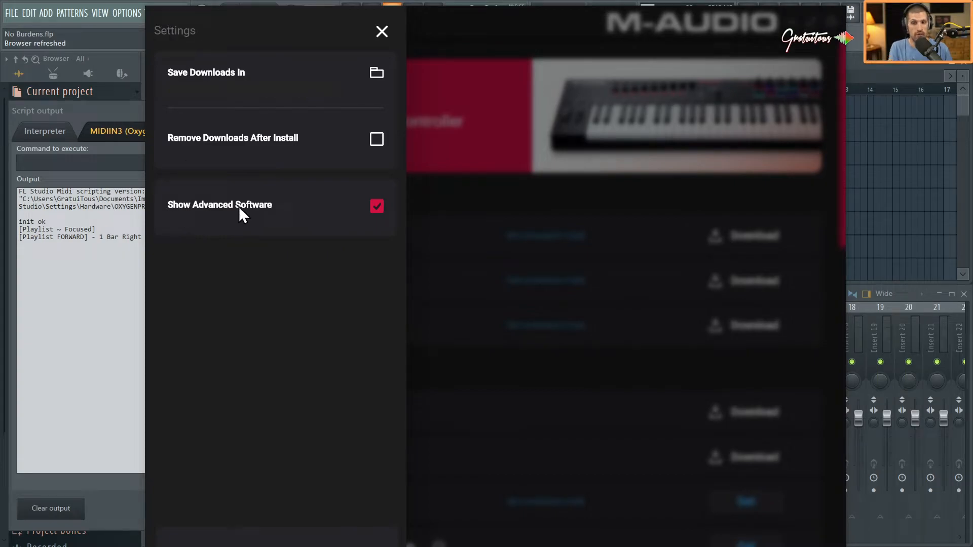
left_click(377, 206)
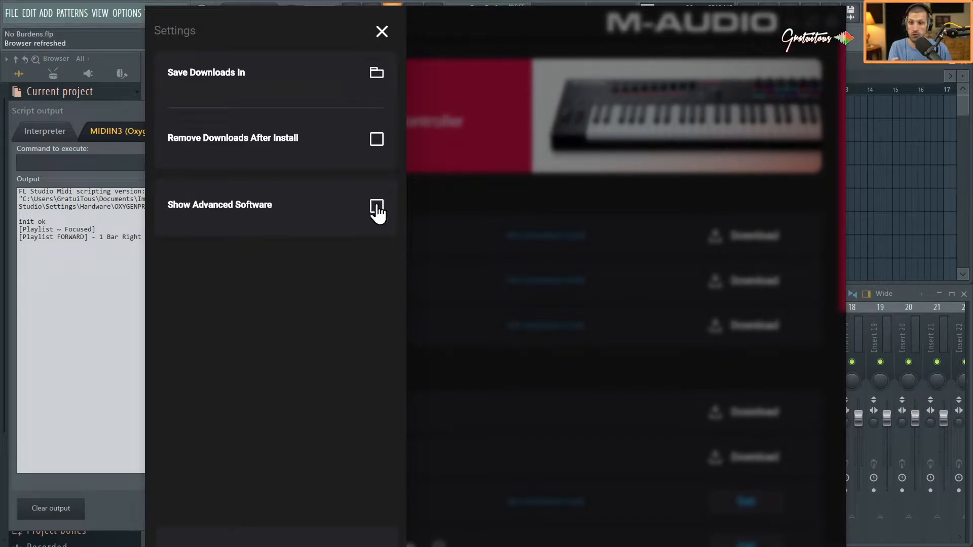
left_click(377, 206)
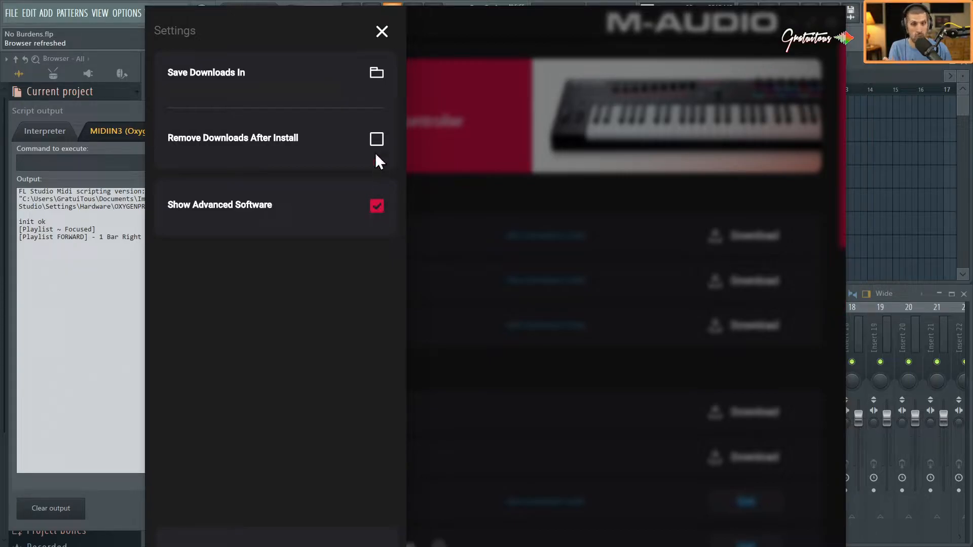
left_click(382, 31)
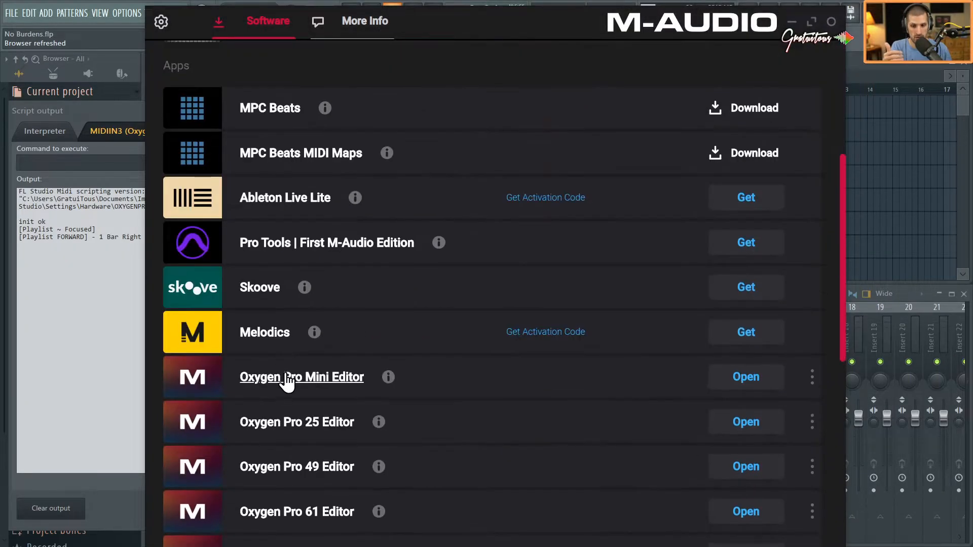
Launch the Oxygen Pro 49 Editor from the Apps list.
scroll("down", 3)
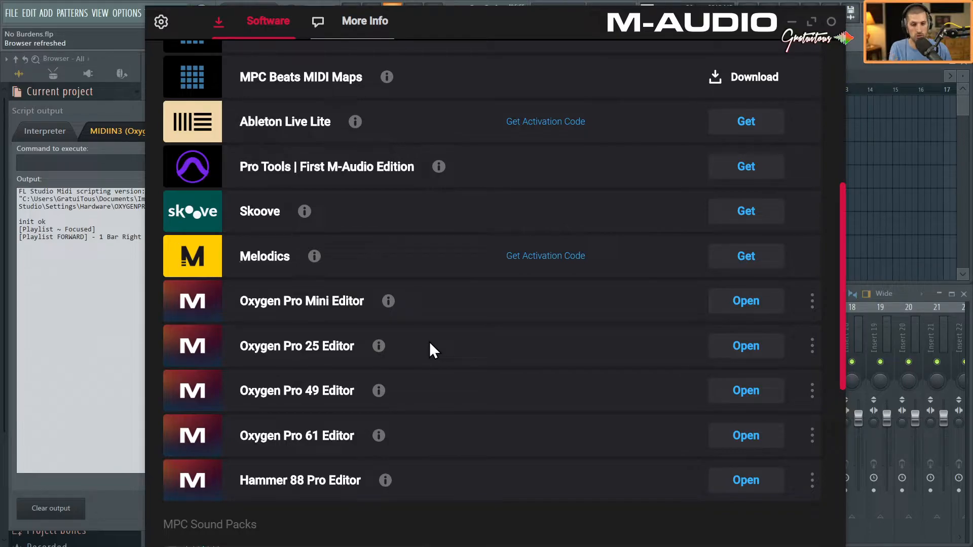
mouse_move(459, 439)
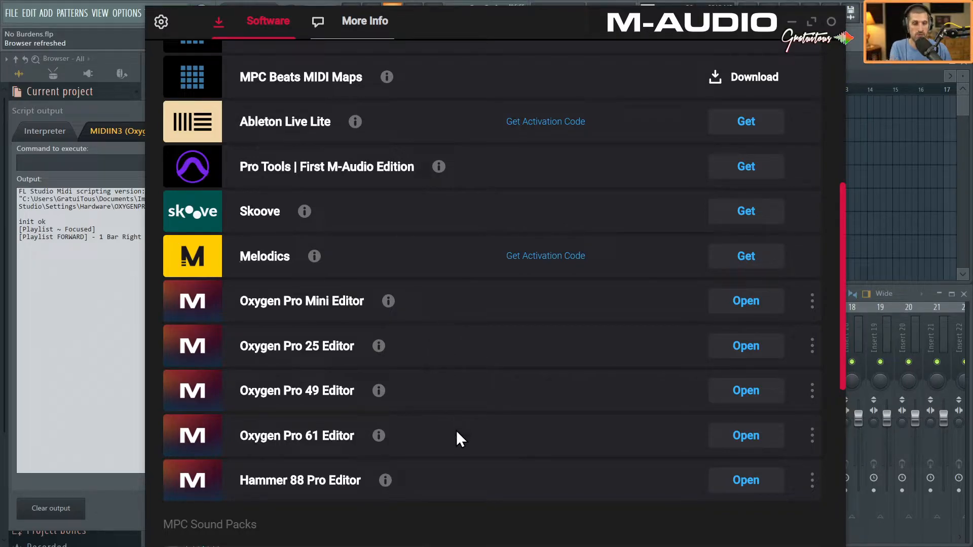
left_click(745, 391)
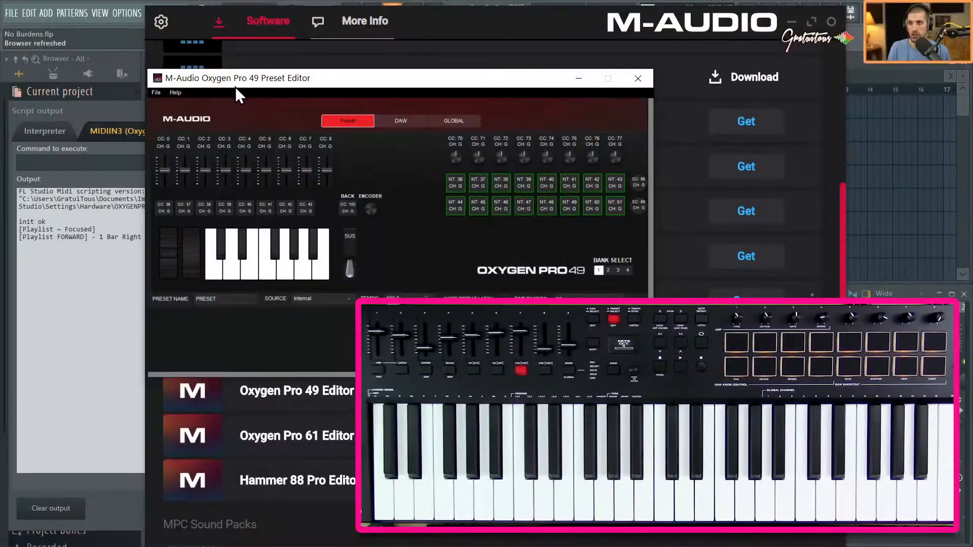
Move the editor window up and show the File menu's preset commands.
left_click_drag(237, 78, 134, 35)
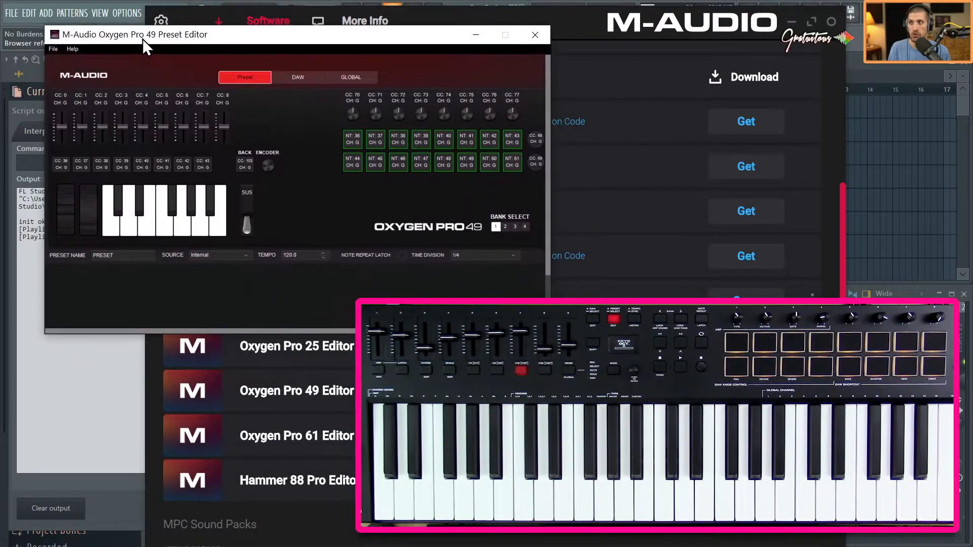
left_click(54, 49)
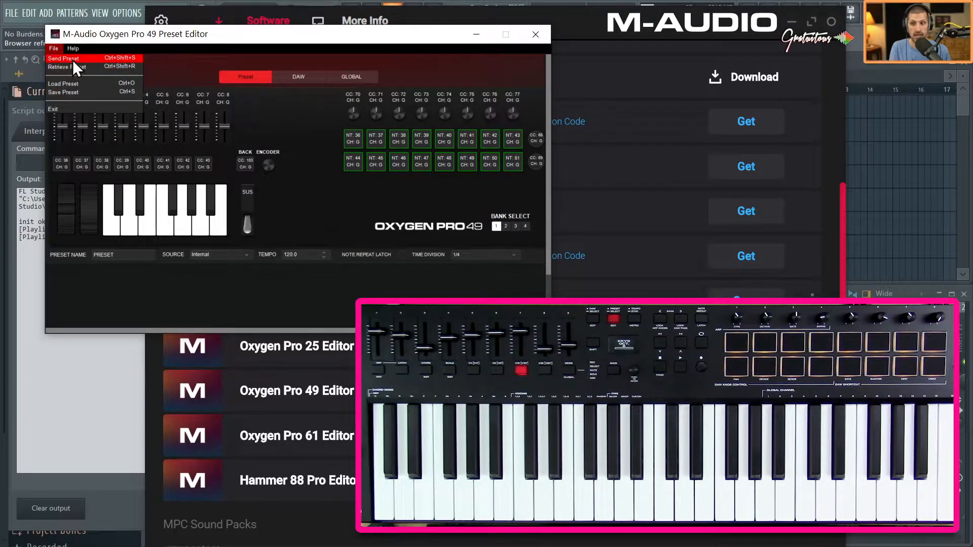
left_click(62, 59)
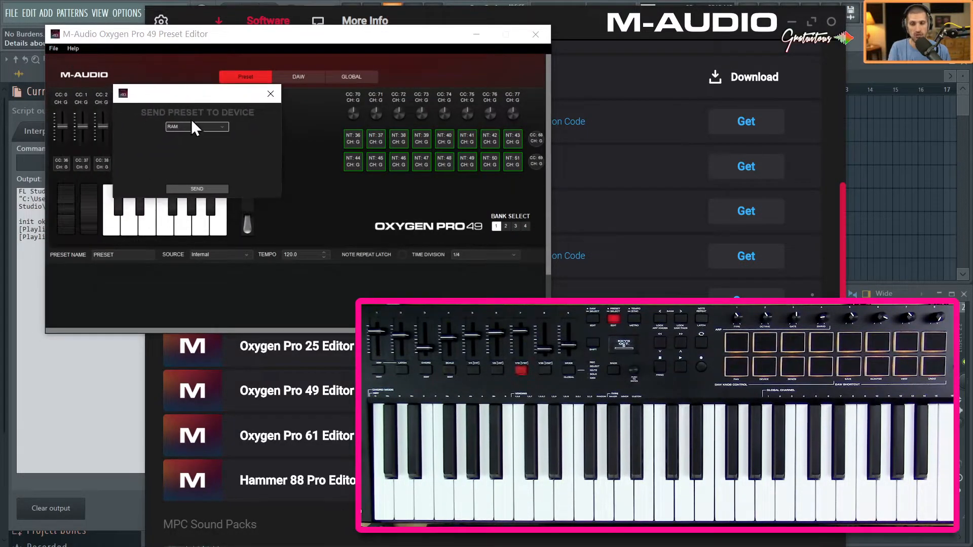
left_click(196, 127)
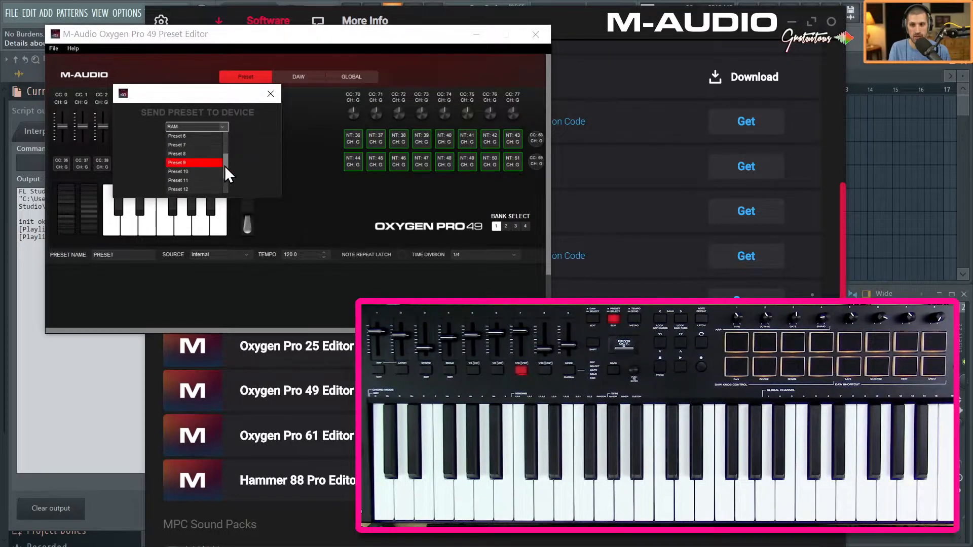
scroll("down", 3)
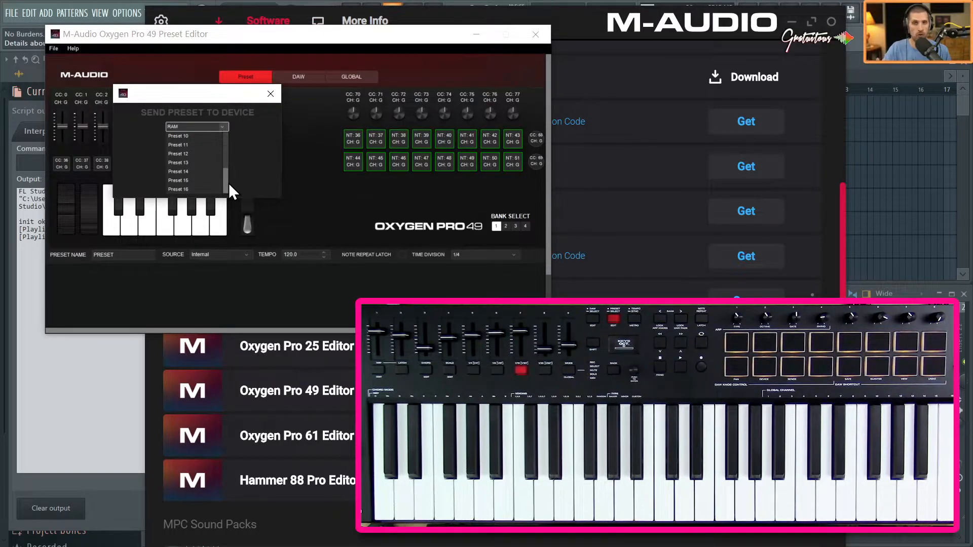
scroll("up", 3)
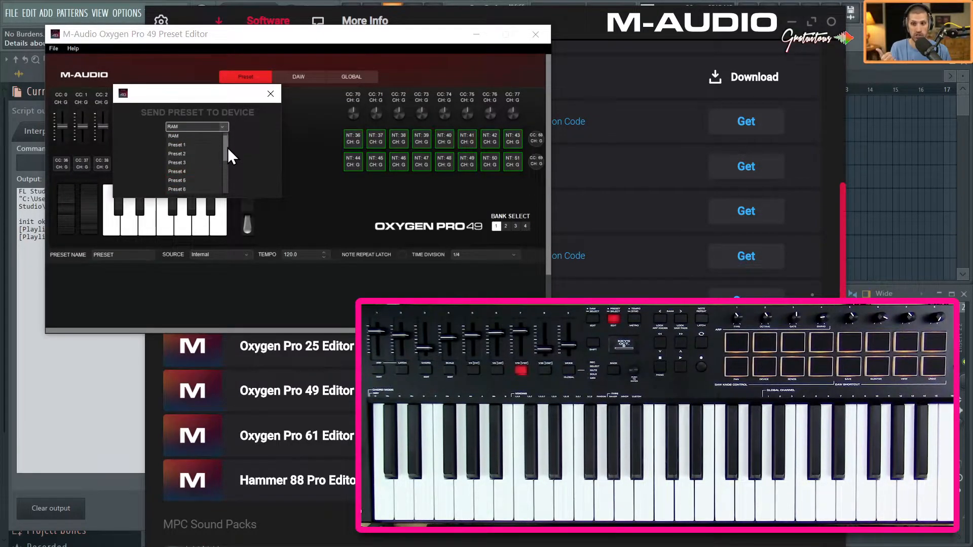
mouse_move(193, 145)
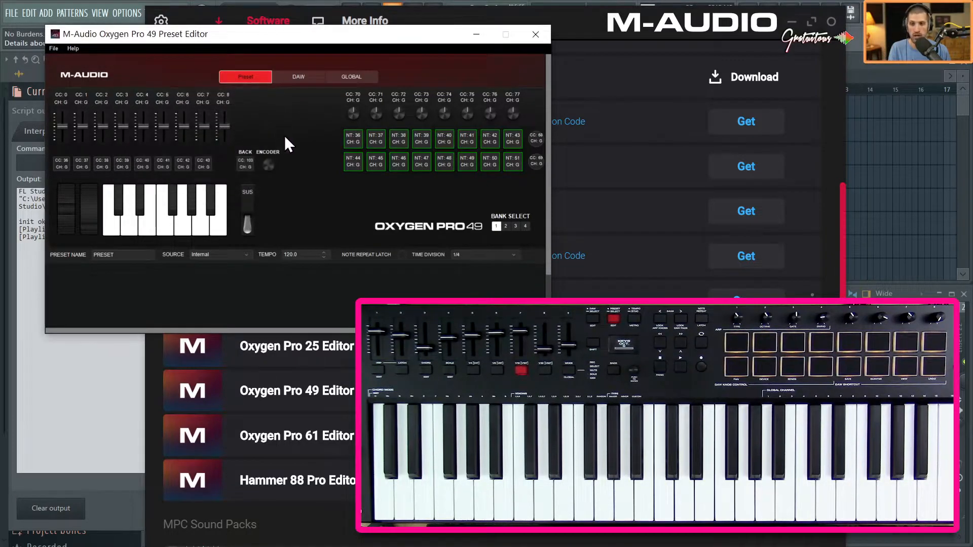
mouse_move(258, 192)
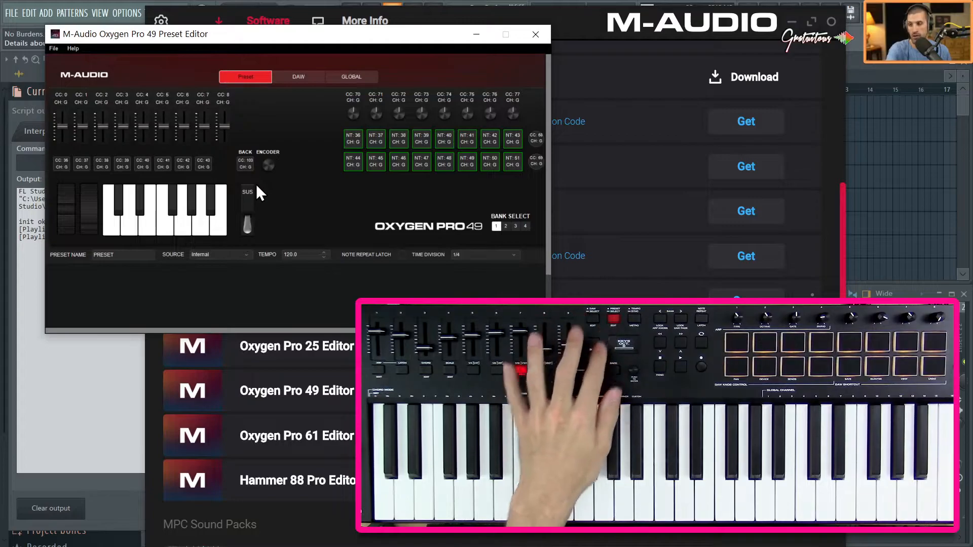